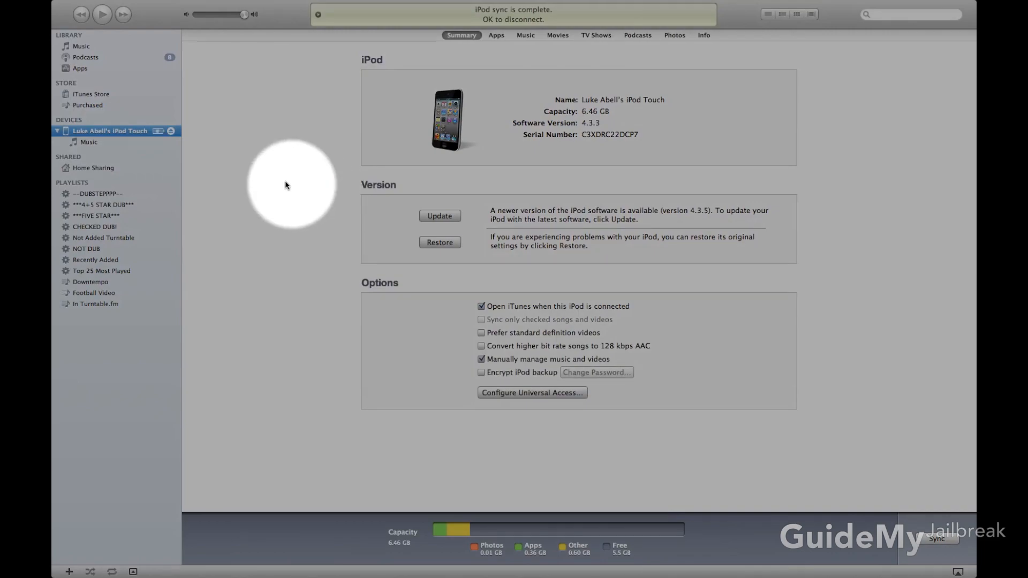
Back up the iPod Touch from the Devices list and sync it with the computer.
right_click(109, 131)
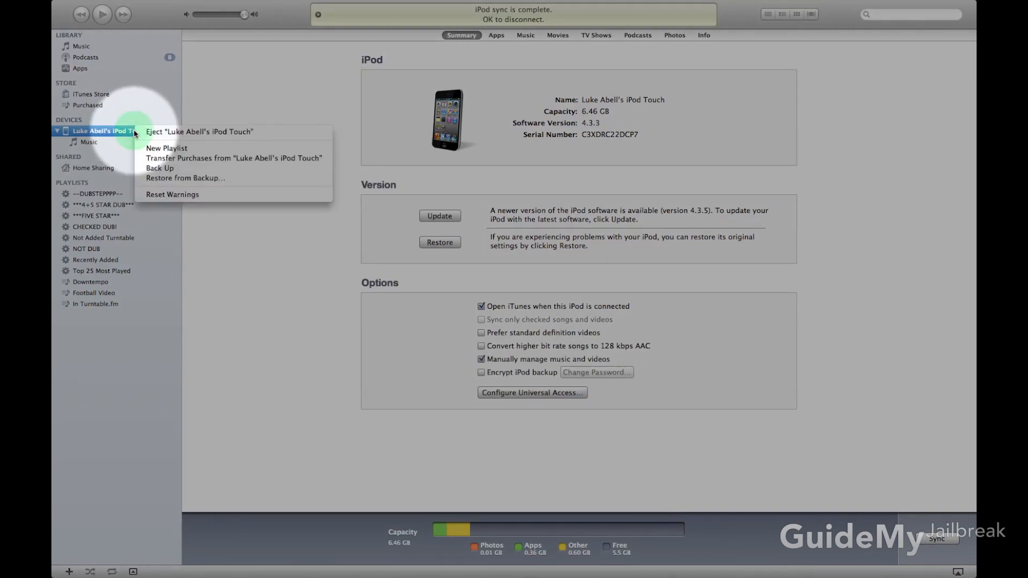
mouse_move(233, 158)
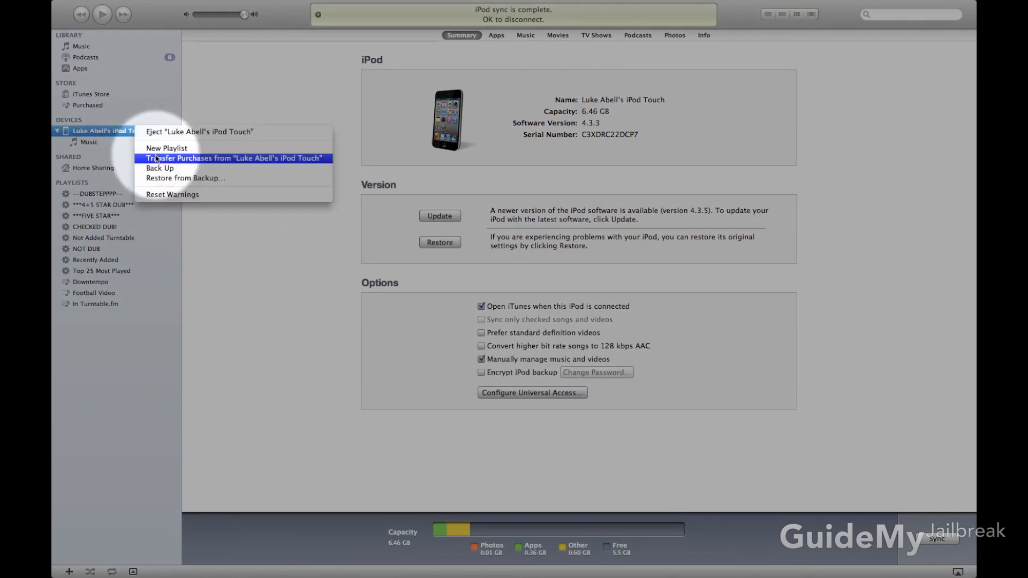
mouse_move(213, 161)
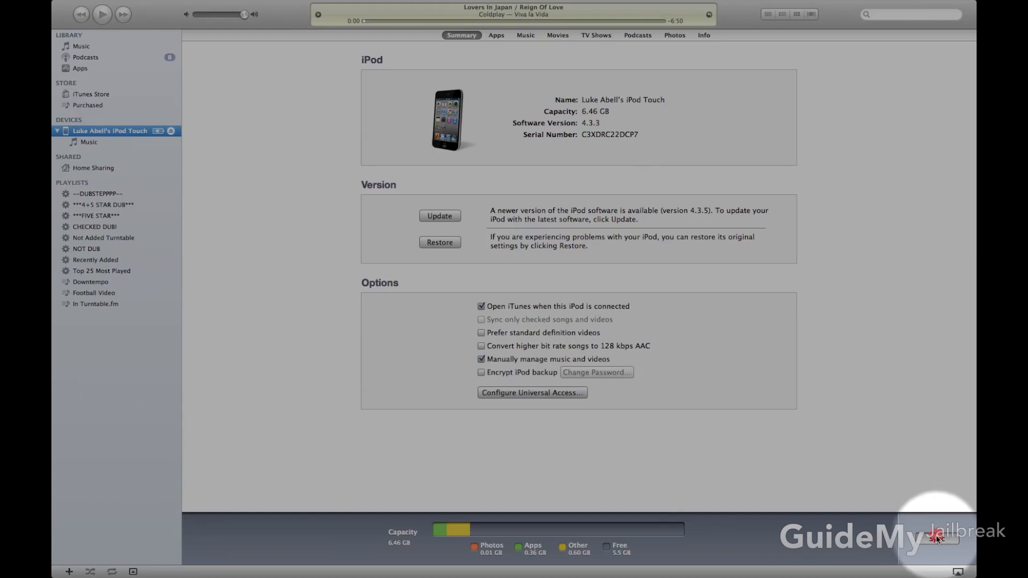
left_click(936, 538)
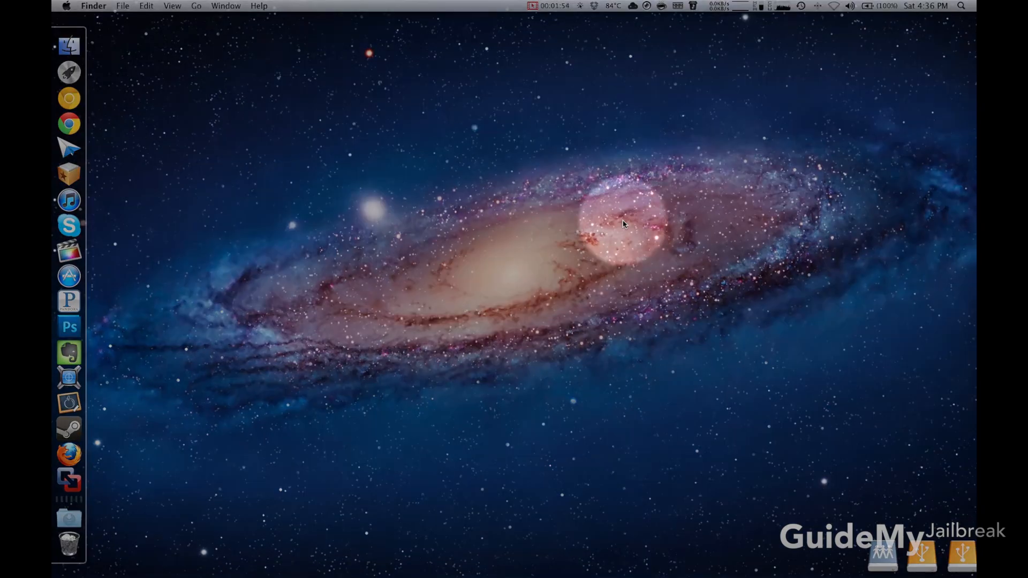
Launch Image Capture via a Spotlight search for 'image capture'.
left_click(963, 6)
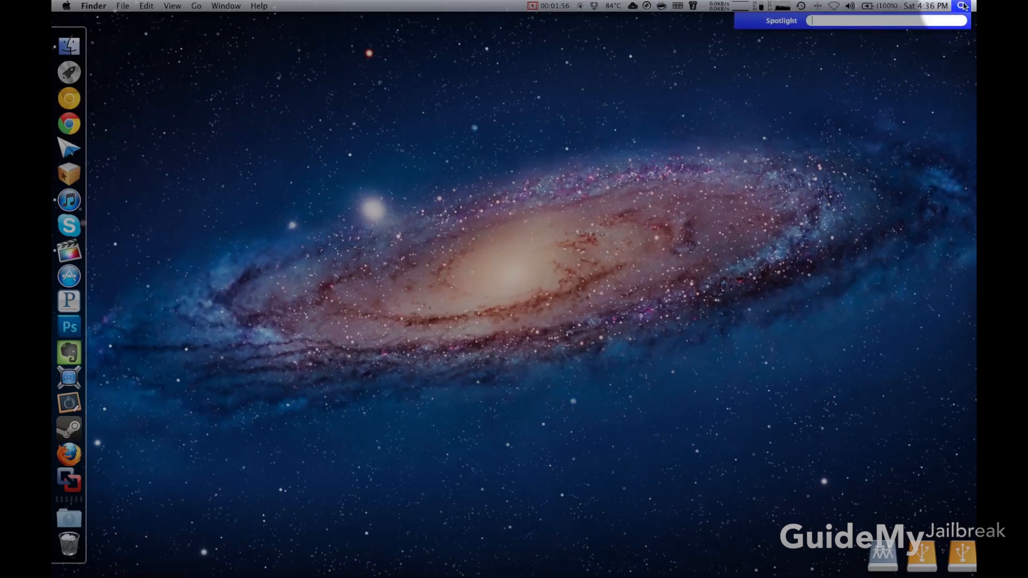
type("image captu")
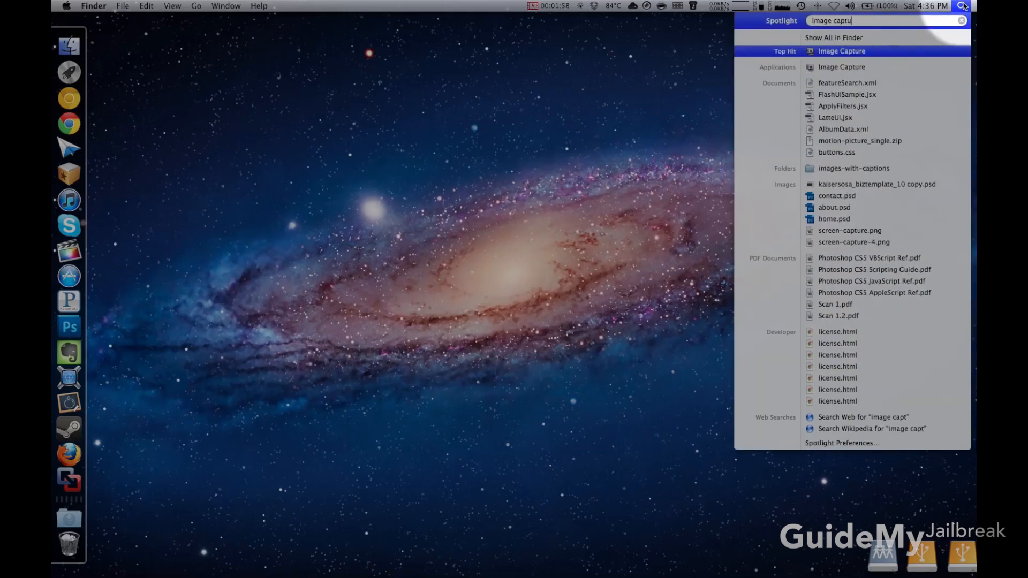
left_click(841, 51)
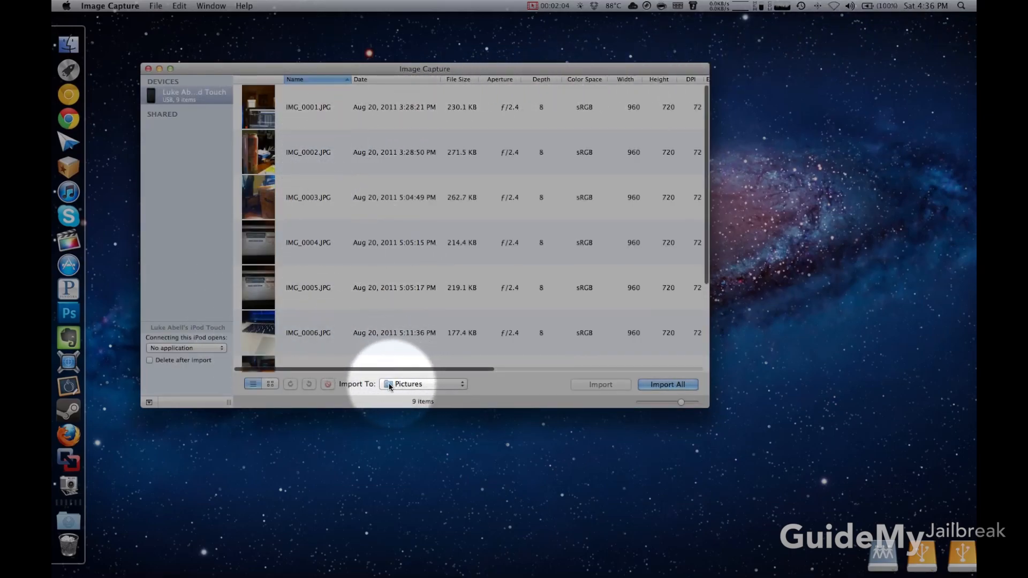
Create a new Desktop folder named 'Photos from iPod' as the custom import destination.
left_click(422, 384)
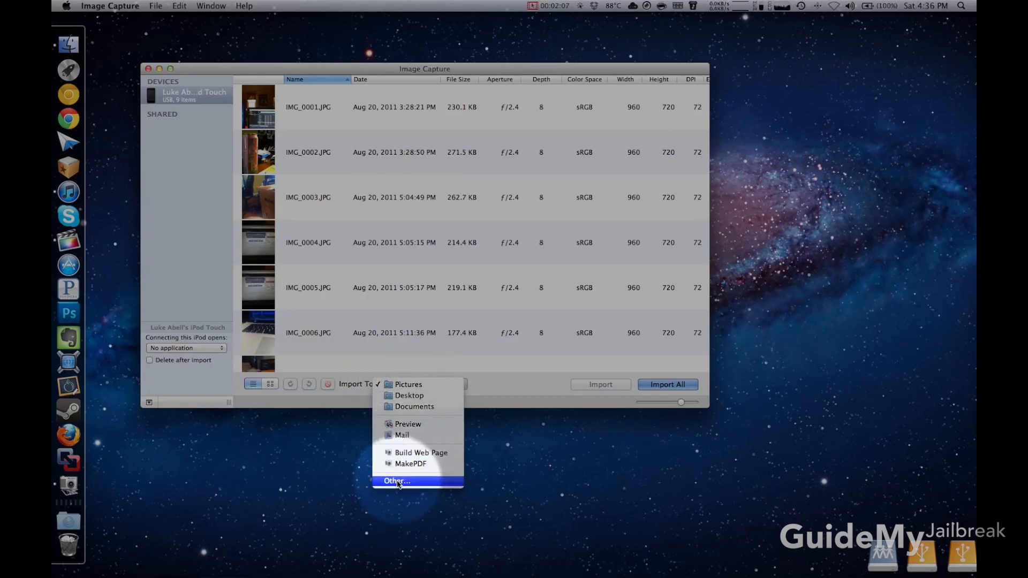
left_click(395, 481)
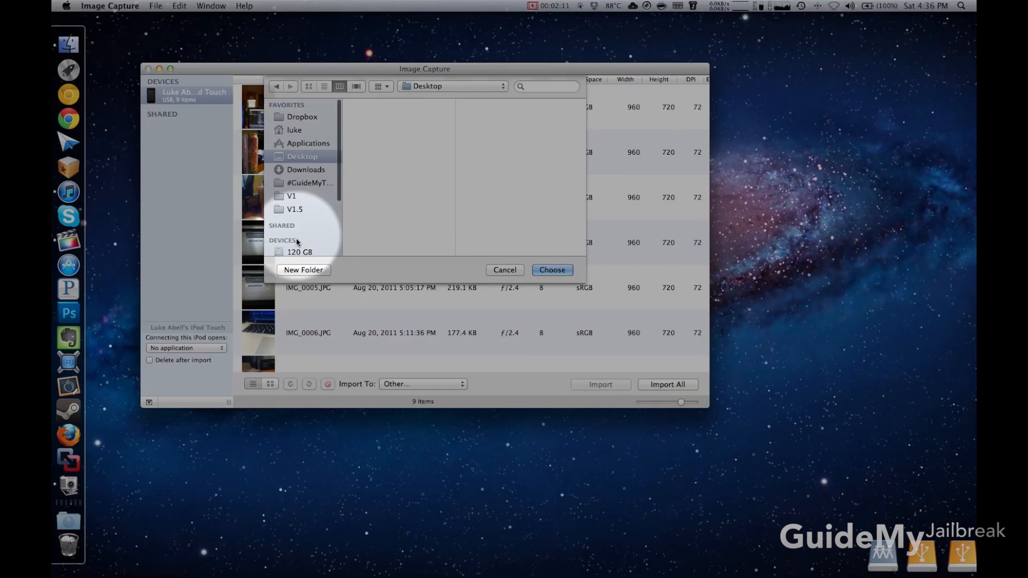
left_click(303, 270)
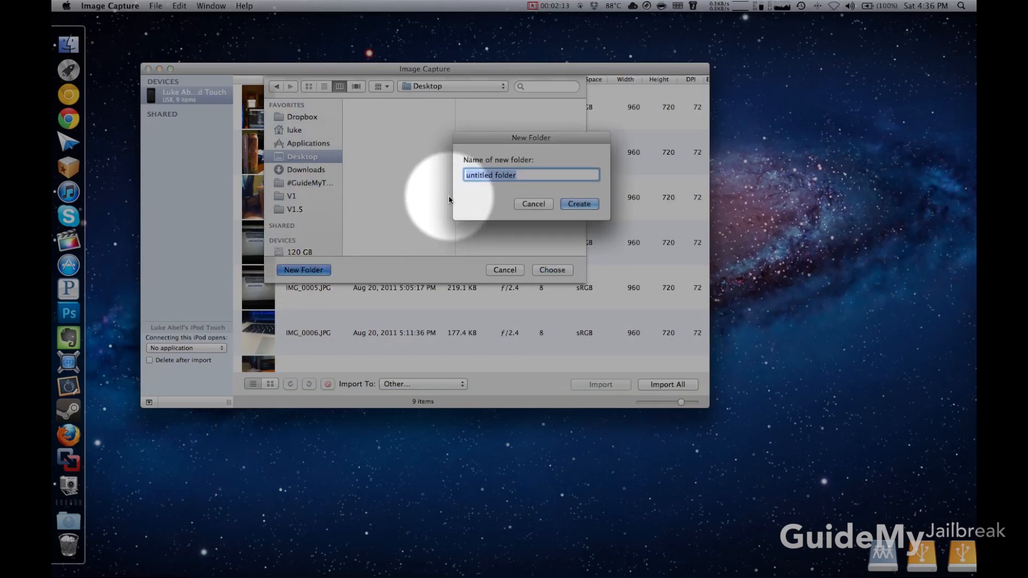
type("Photos from i")
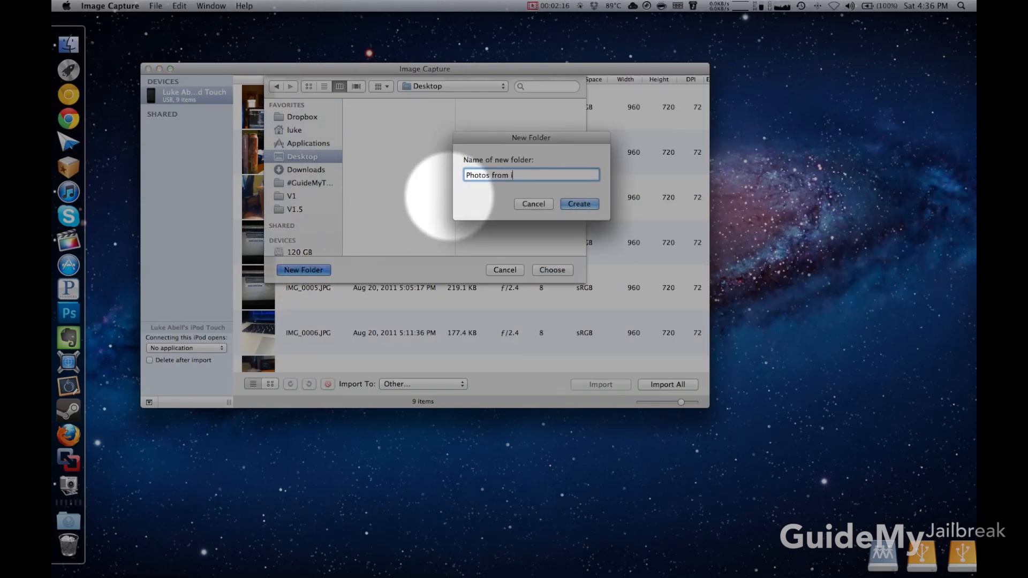
left_click(579, 204)
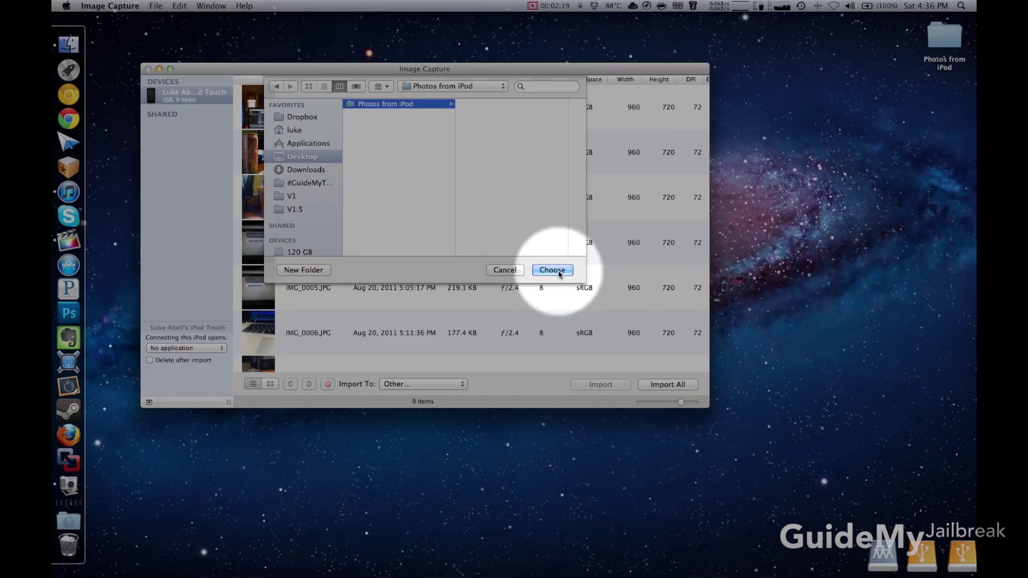
Choose the 'Photos from iPod' folder and import all nine iPod photos into it.
left_click(552, 270)
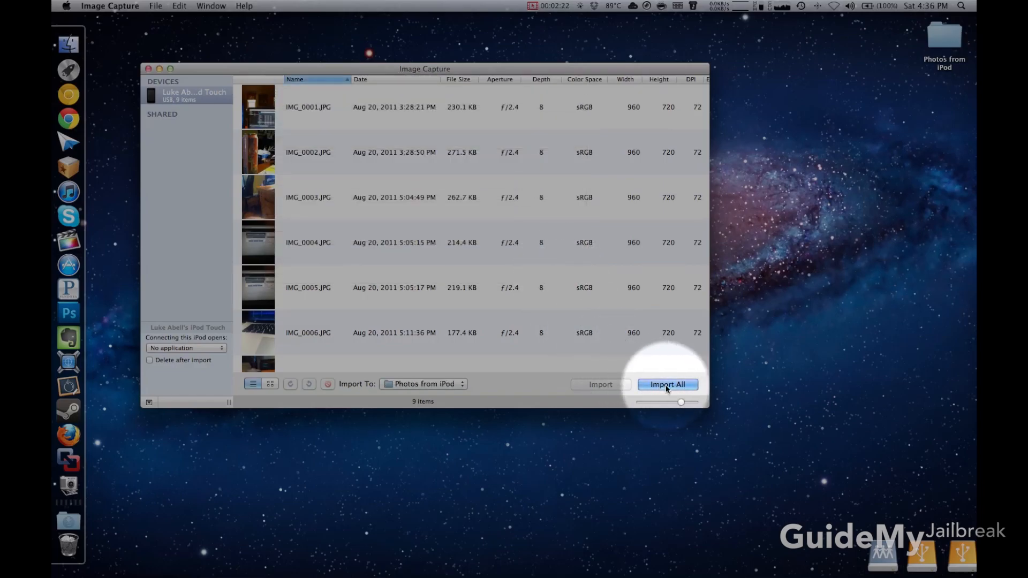
left_click(667, 384)
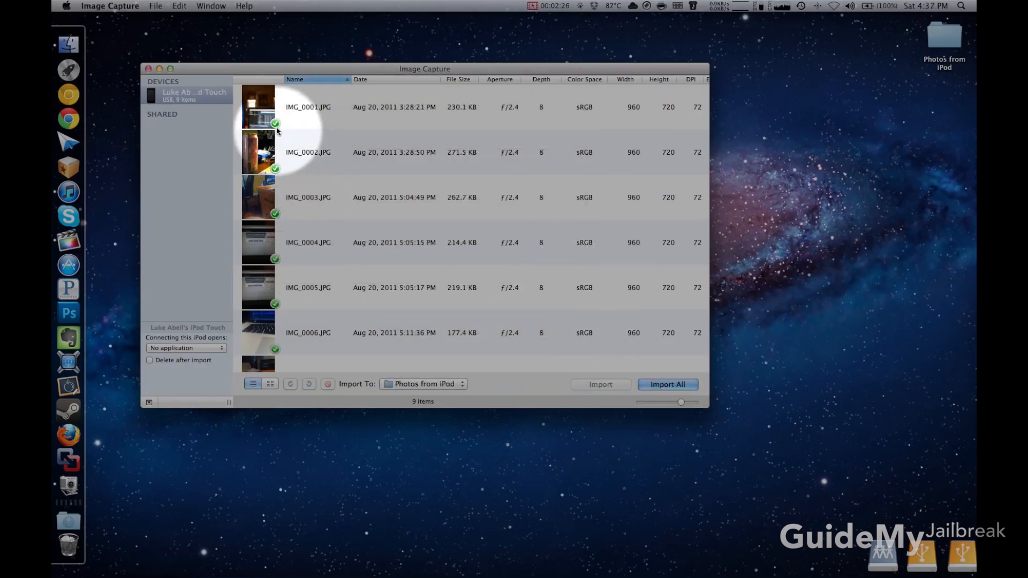
scroll("down", 3)
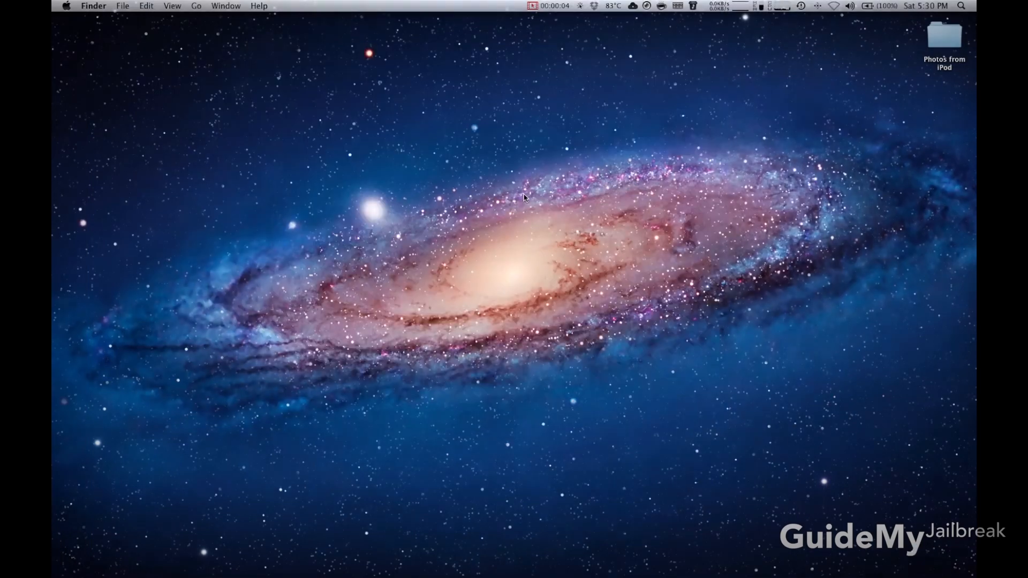
double_click(944, 38)
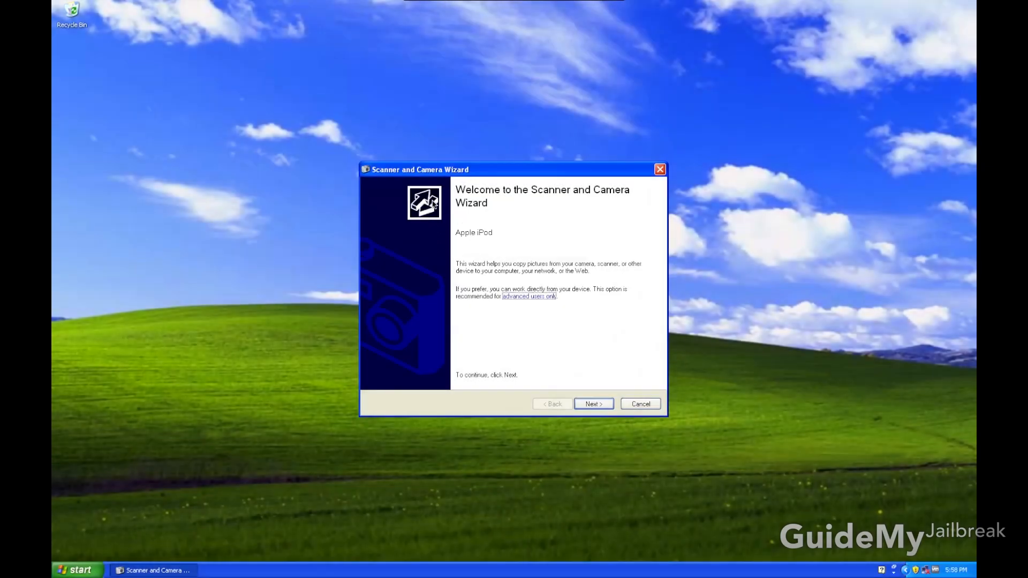
Advance past the wizard's welcome page with all 9 iPod pictures left checked.
left_click(592, 403)
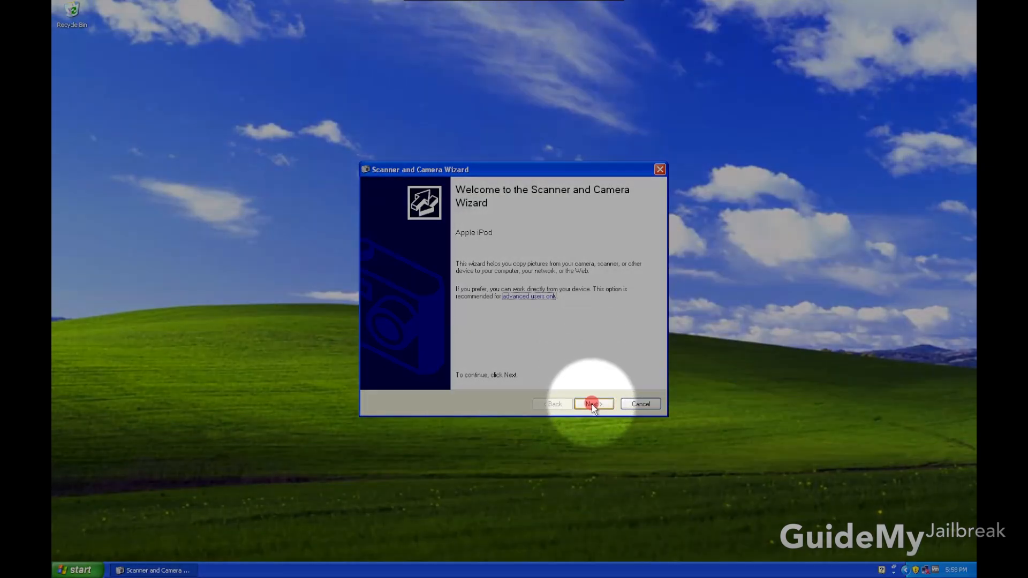
left_click(592, 403)
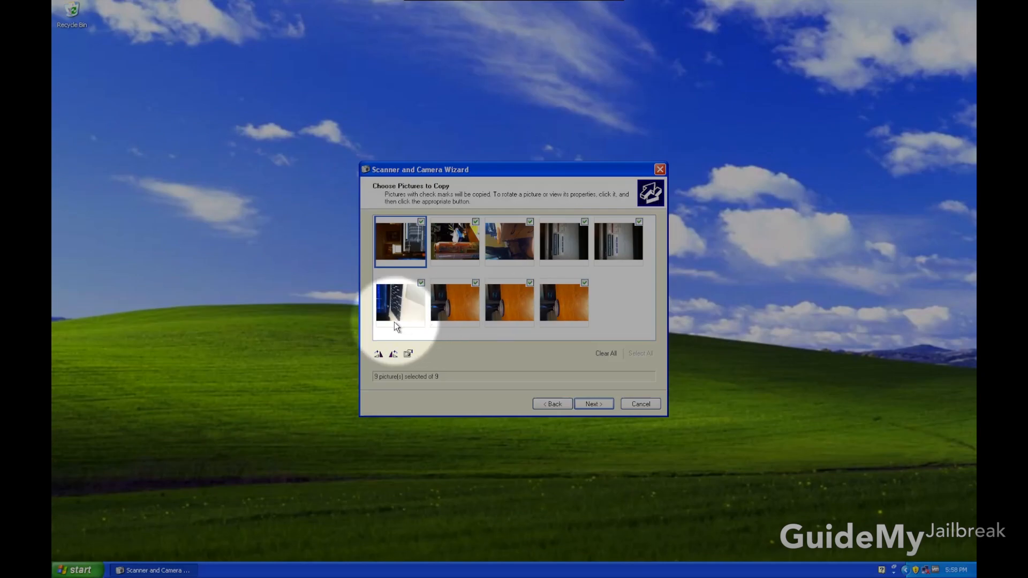
left_click(592, 403)
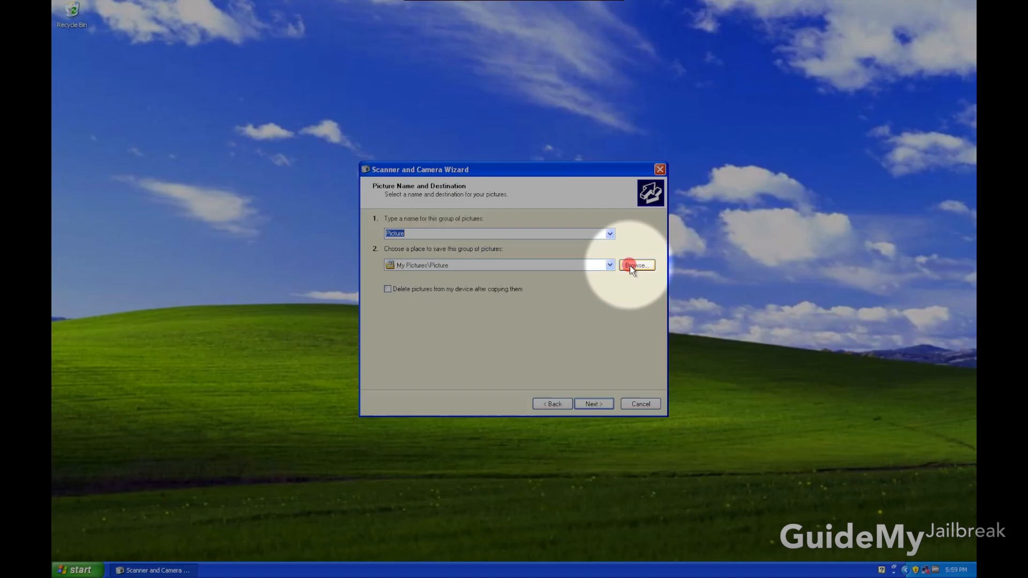
Save the pictures into a new Desktop folder named 'Pictures from iPod' and start copying.
left_click(636, 264)
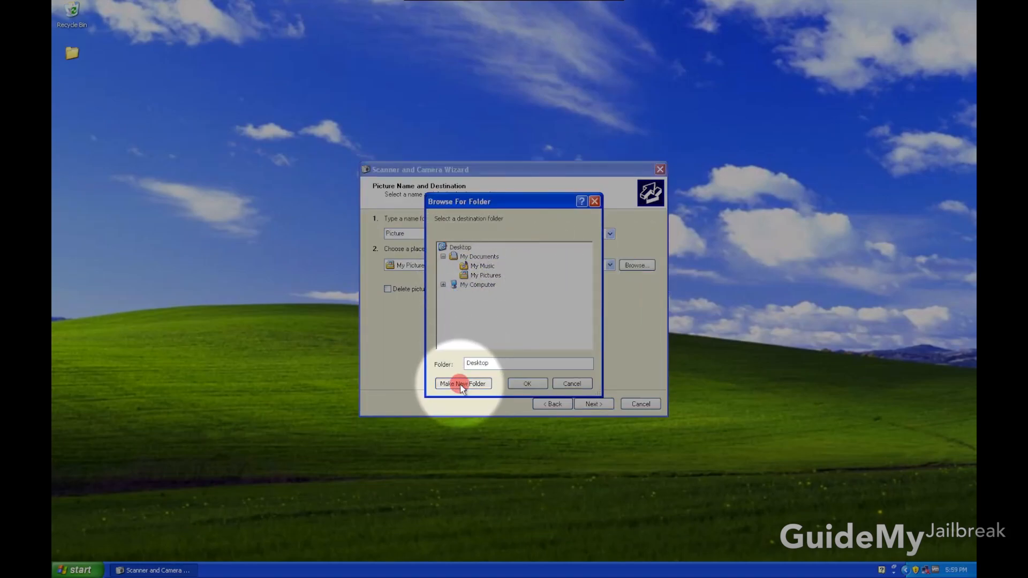
left_click(463, 384)
type("Pictures from iPod")
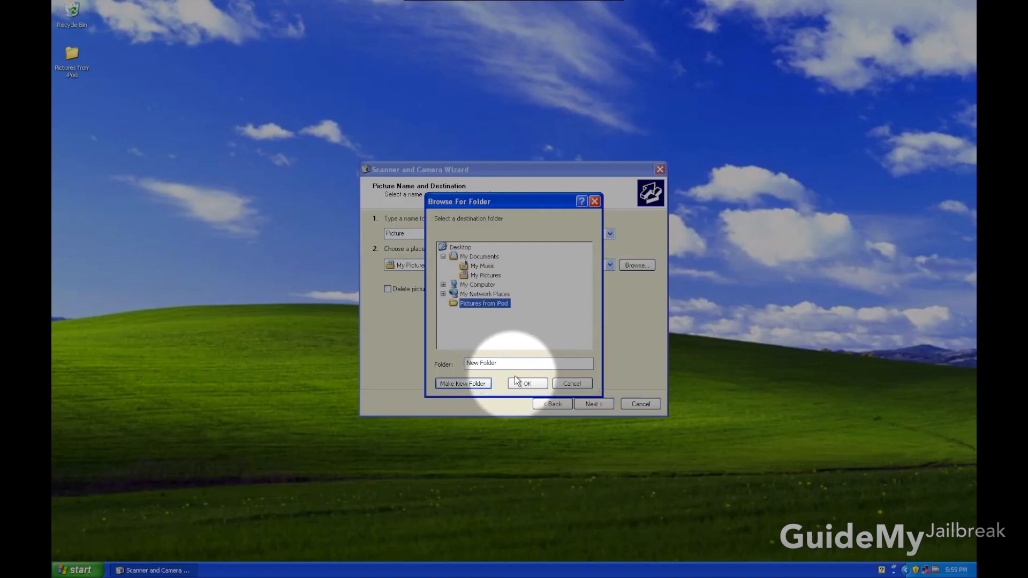
left_click(527, 383)
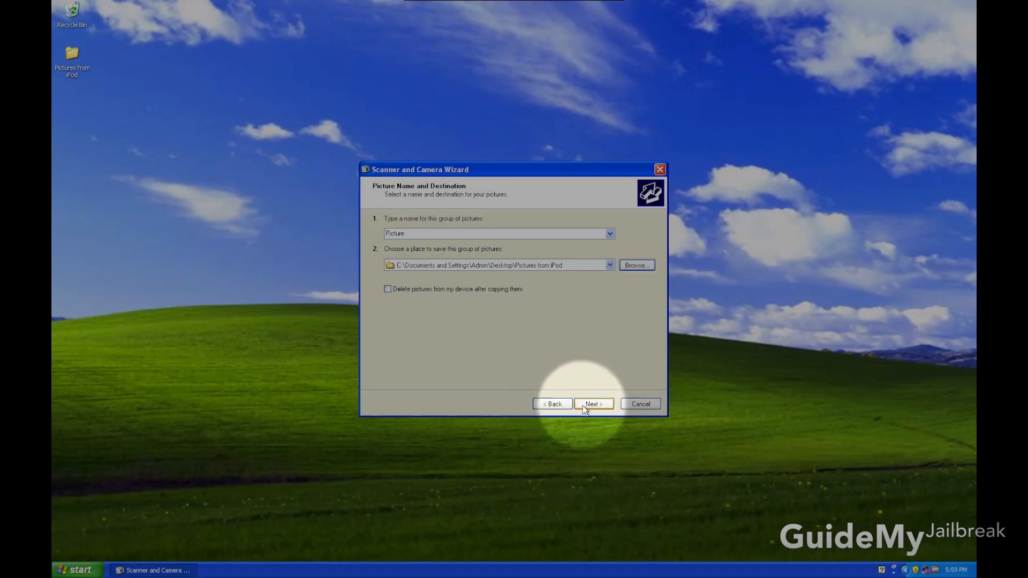
left_click(592, 404)
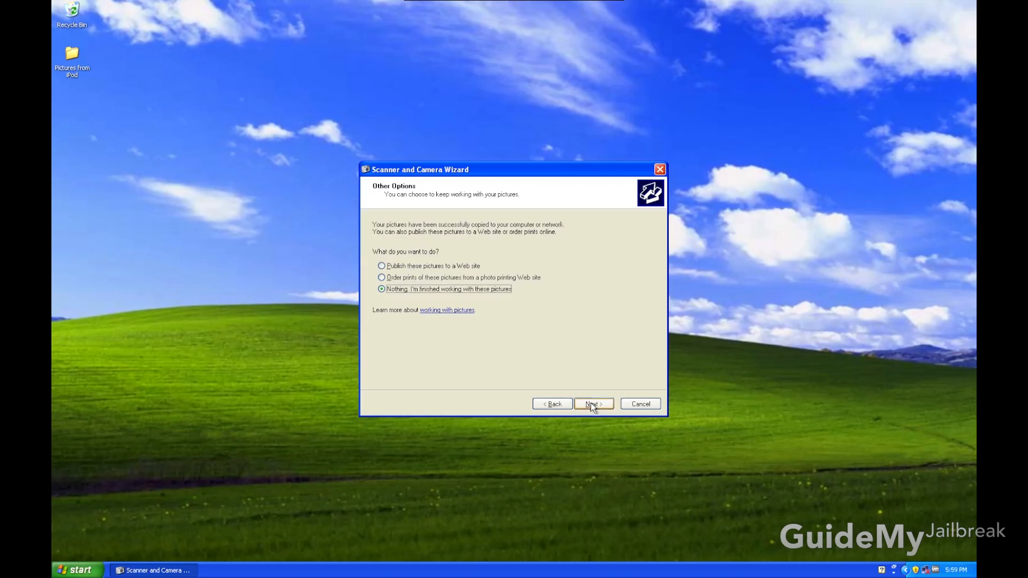
Finish the wizard without publishing or prints, then close the 'Pictures from iPod' folder.
left_click(592, 403)
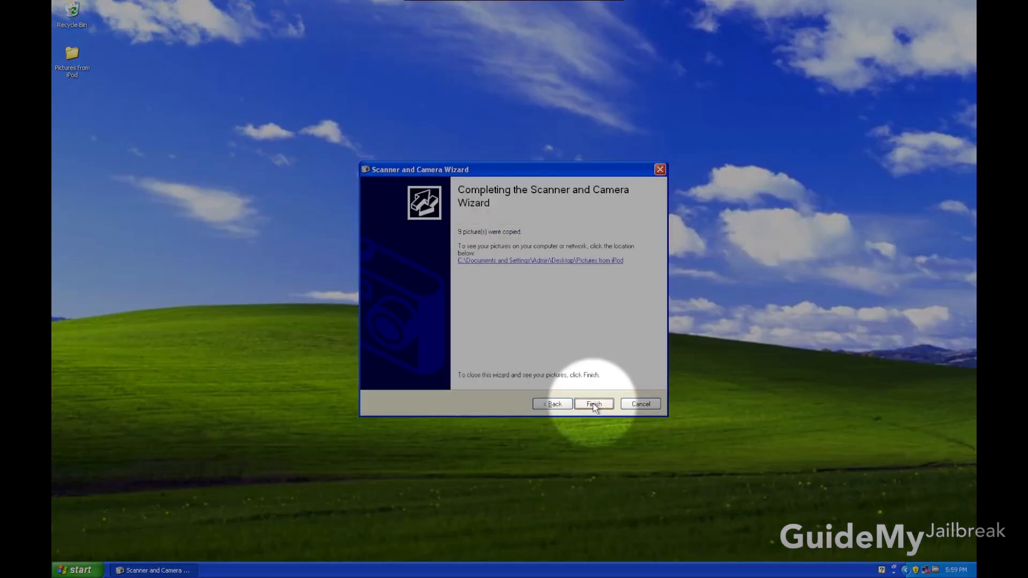
left_click(592, 403)
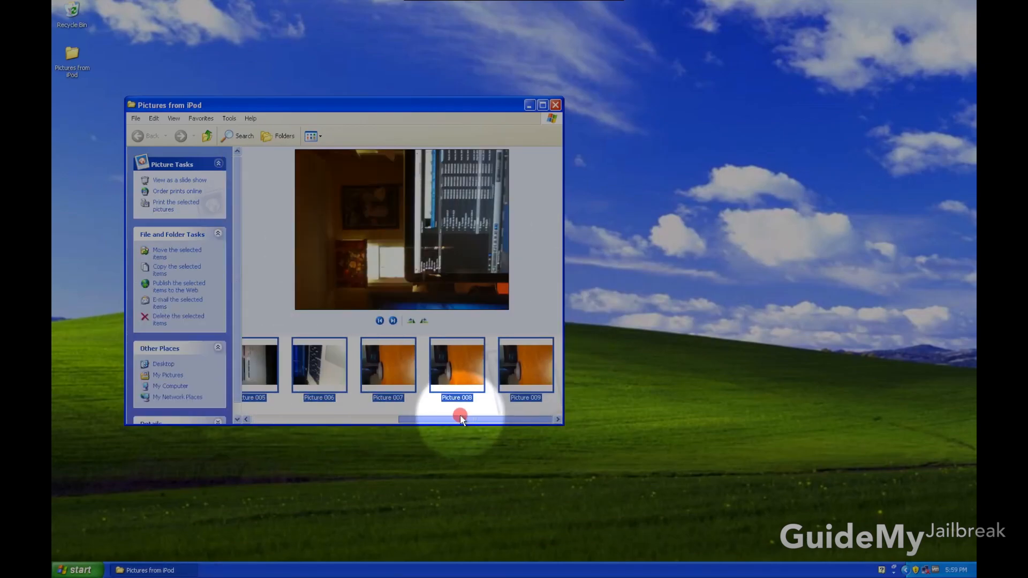
left_click(555, 104)
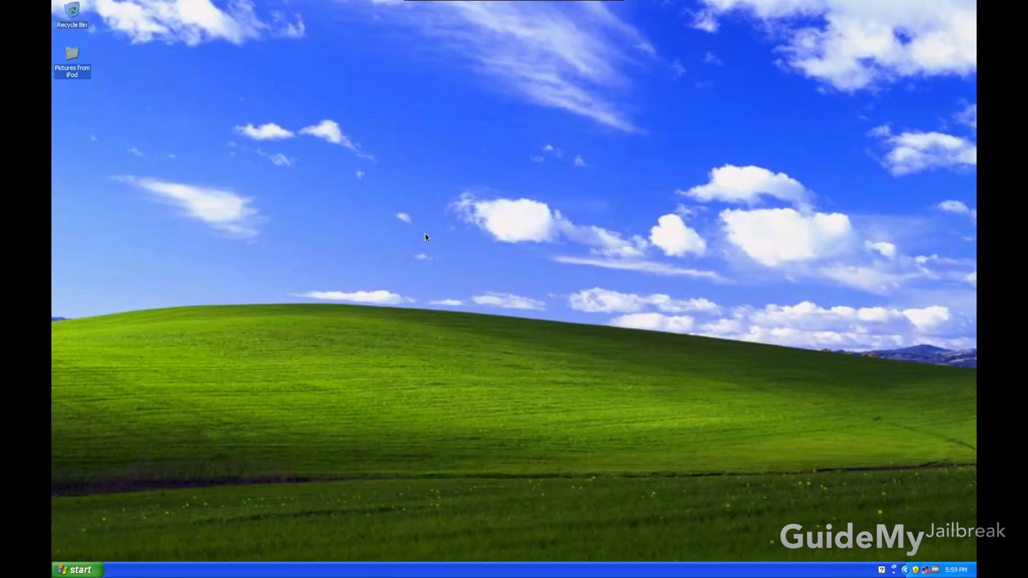
Browse the Apple iPod camera device from My Computer to view its nine pictures.
left_click(75, 569)
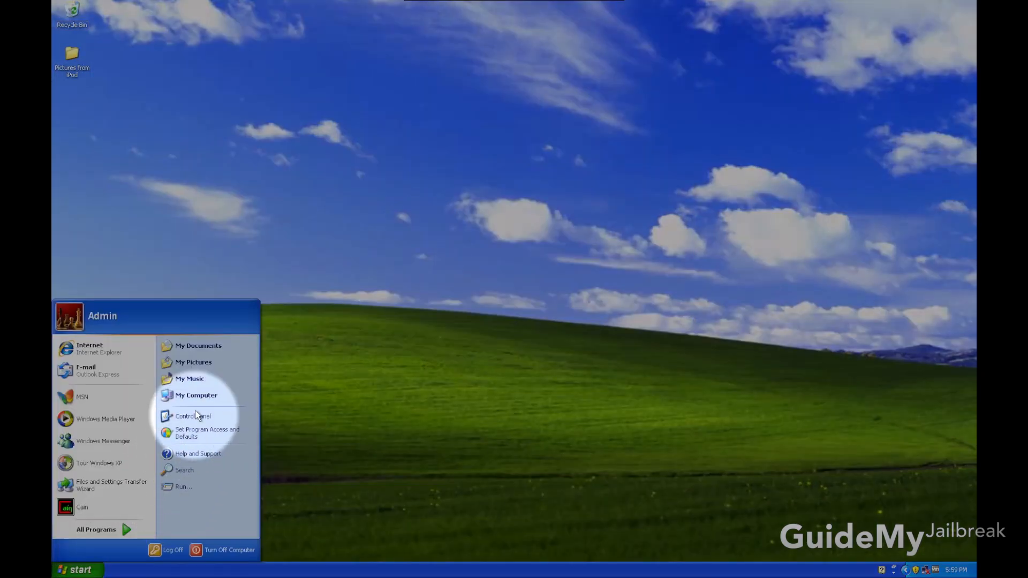
left_click(194, 395)
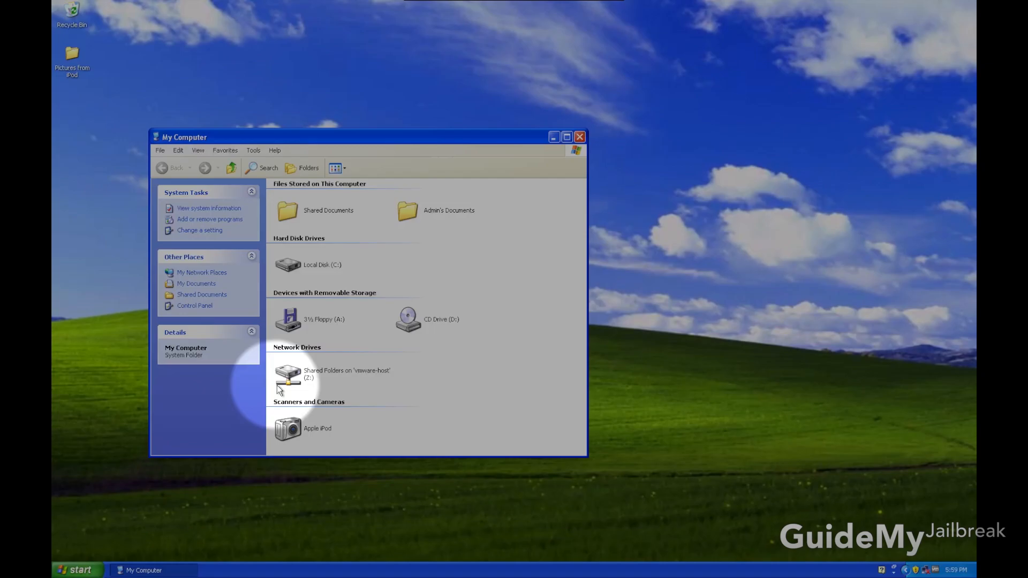
left_click(287, 428)
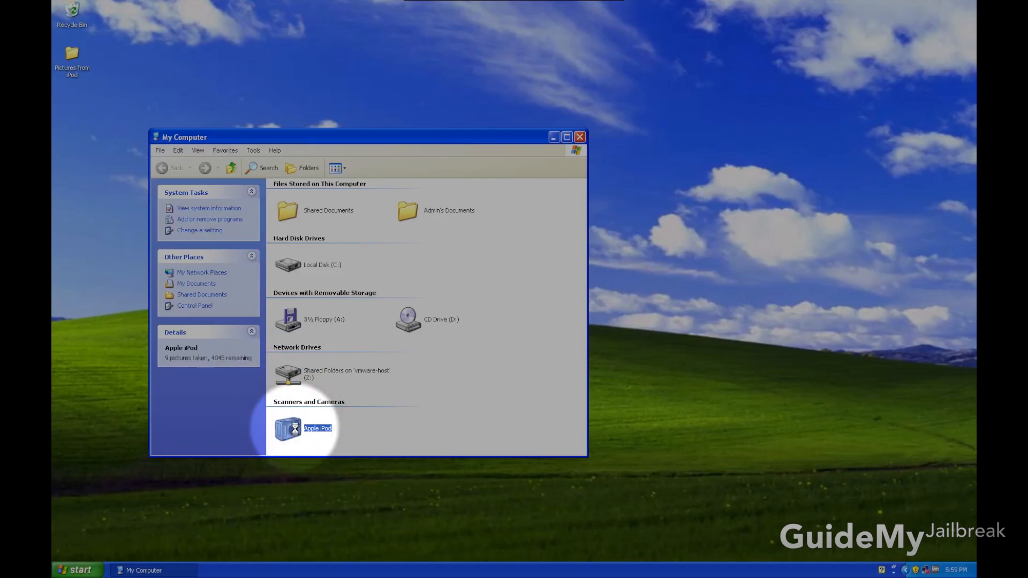
double_click(287, 428)
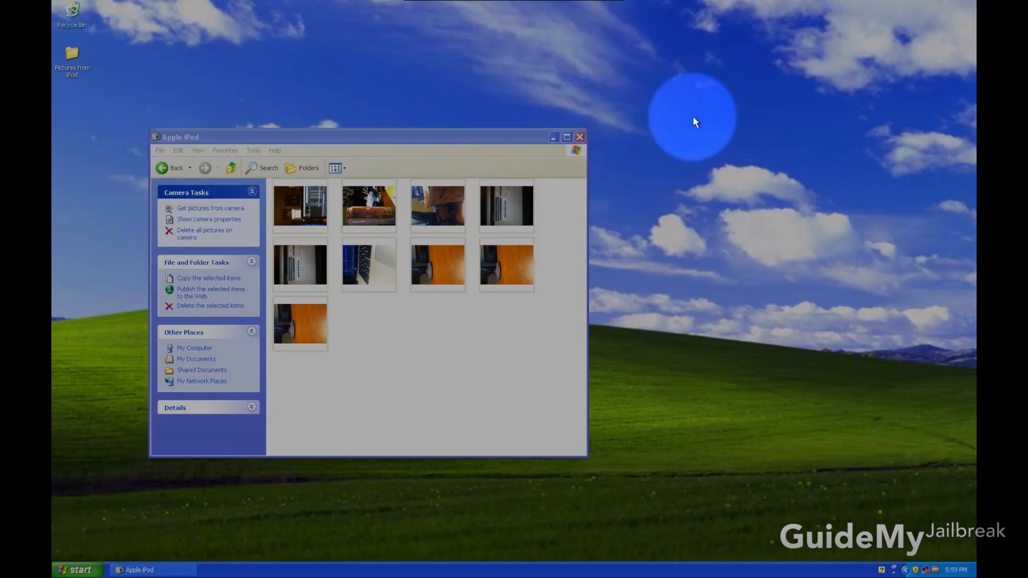
left_click(208, 278)
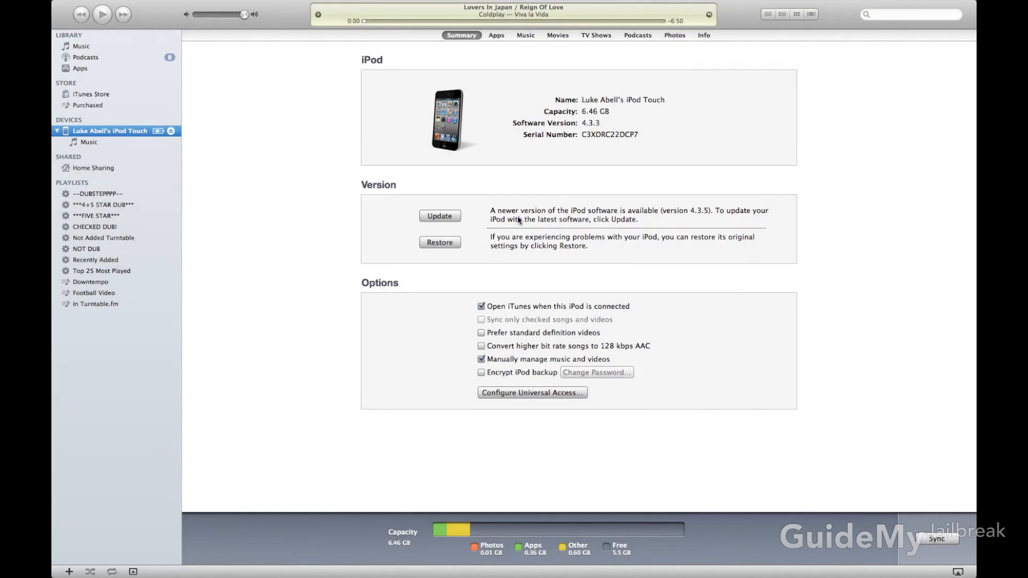
mouse_move(549, 124)
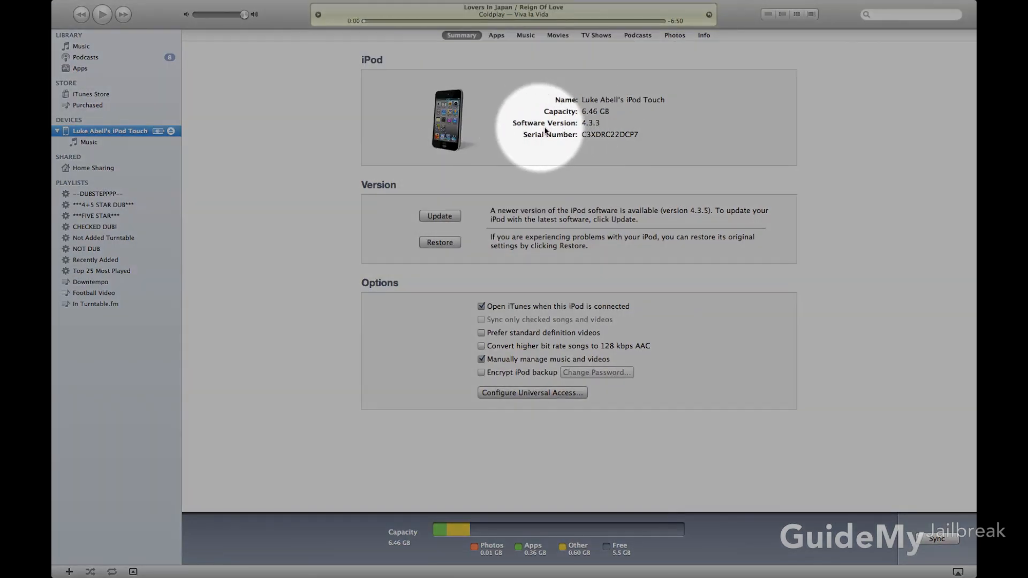
mouse_move(504, 211)
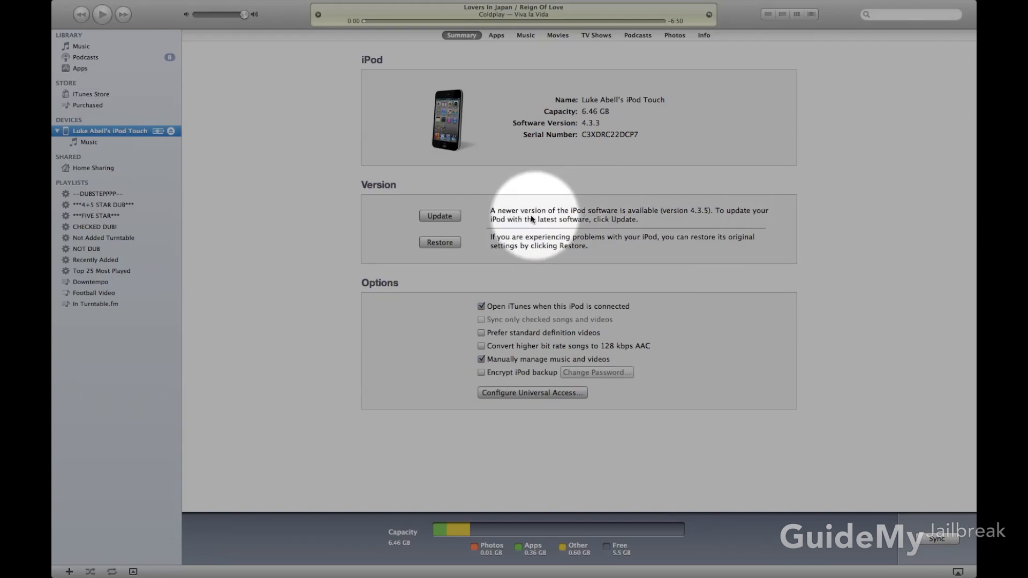
mouse_move(737, 217)
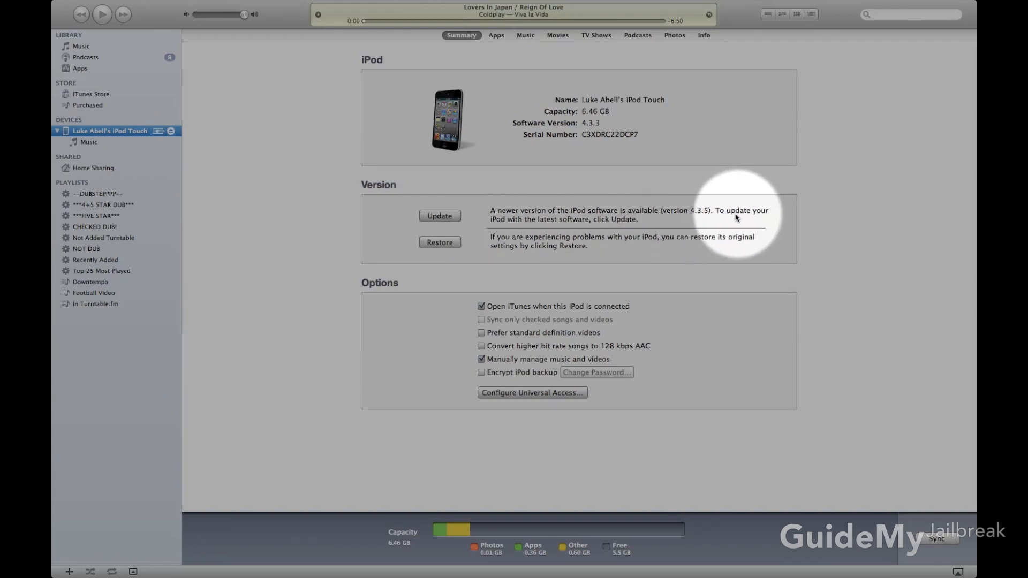
mouse_move(505, 211)
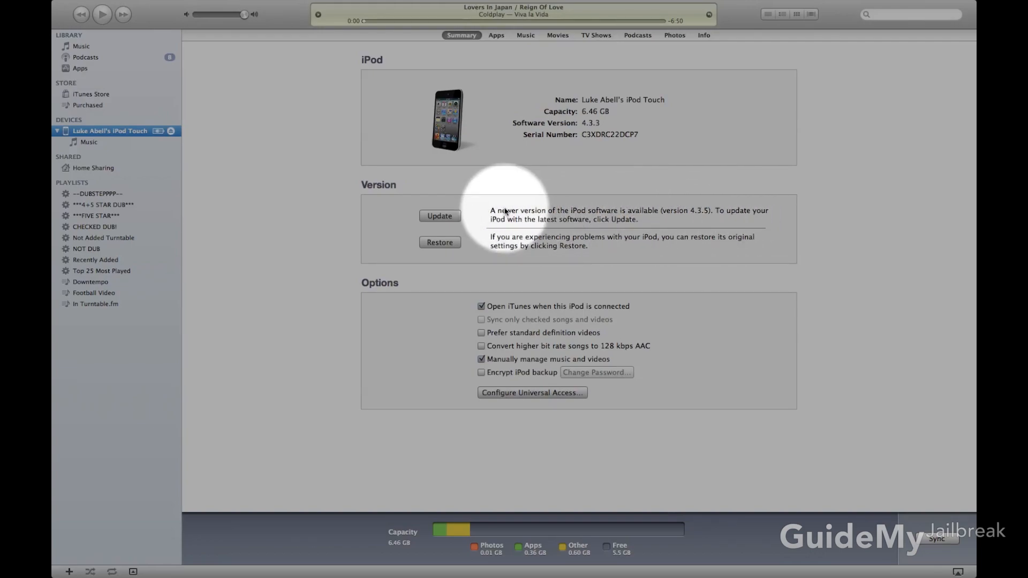
mouse_move(703, 215)
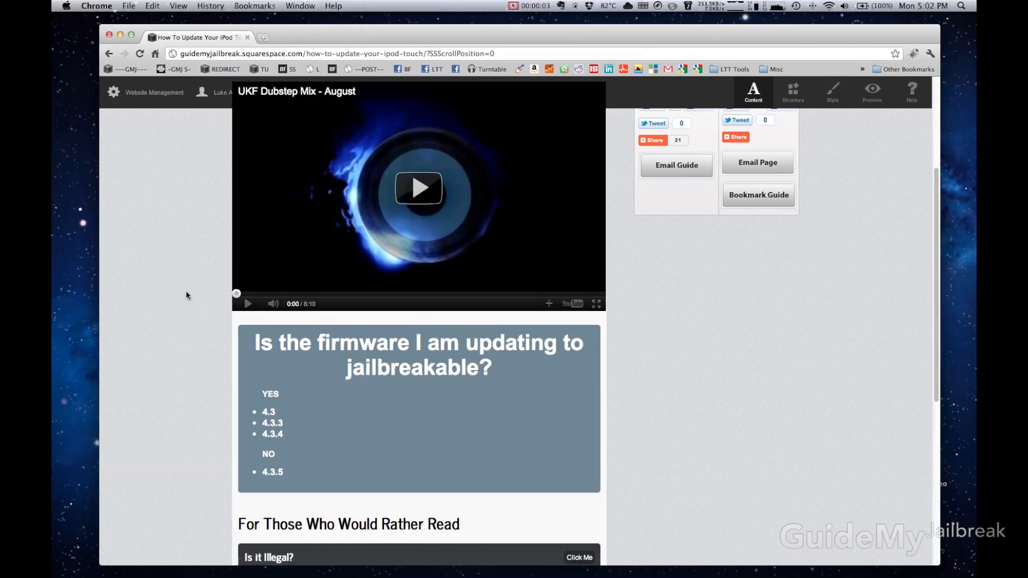
Reveal the guide's 'How to restore to the same firmware' section below the firmware list.
left_click(324, 416)
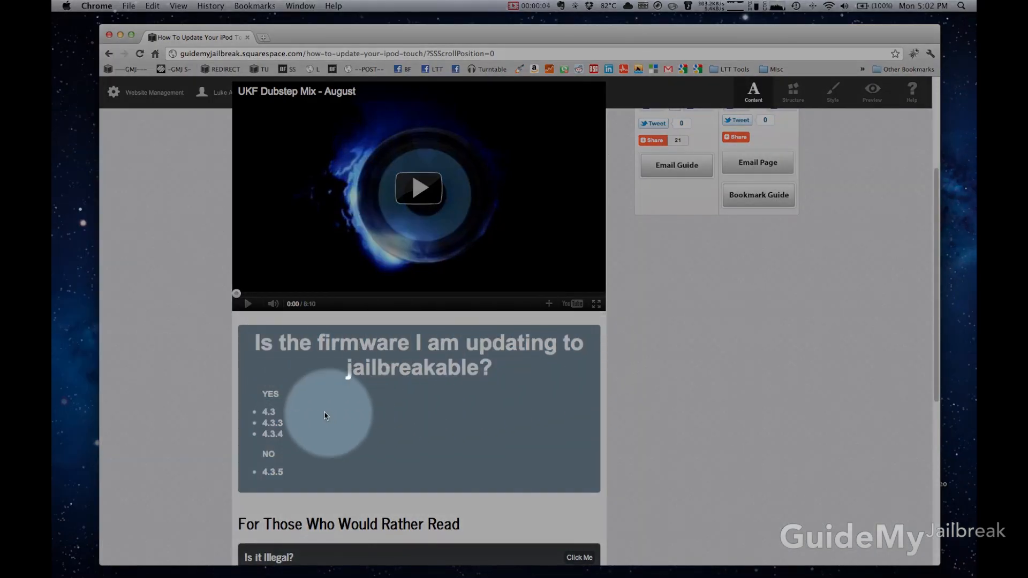
mouse_move(268, 453)
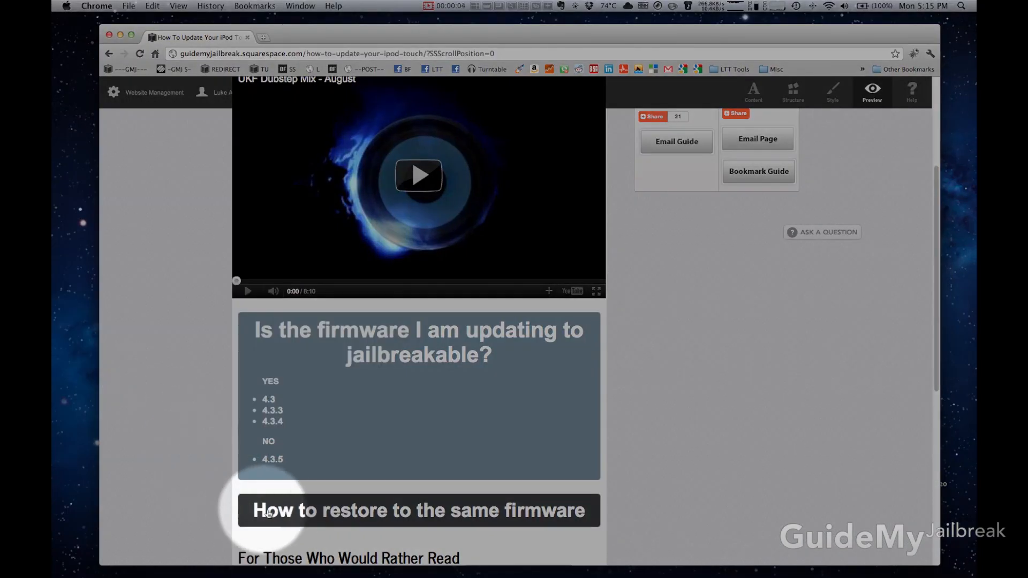
mouse_move(334, 512)
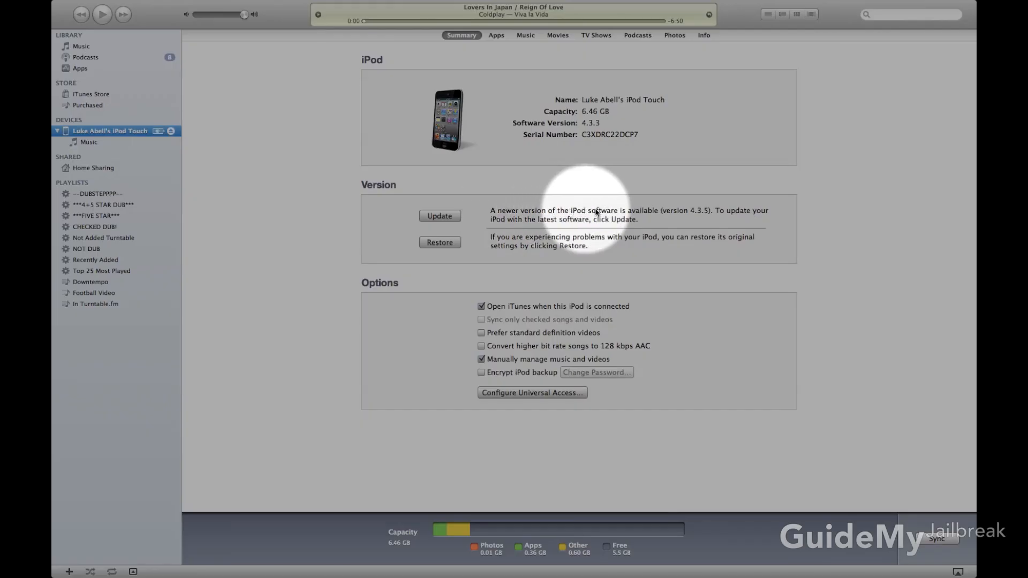
mouse_move(704, 216)
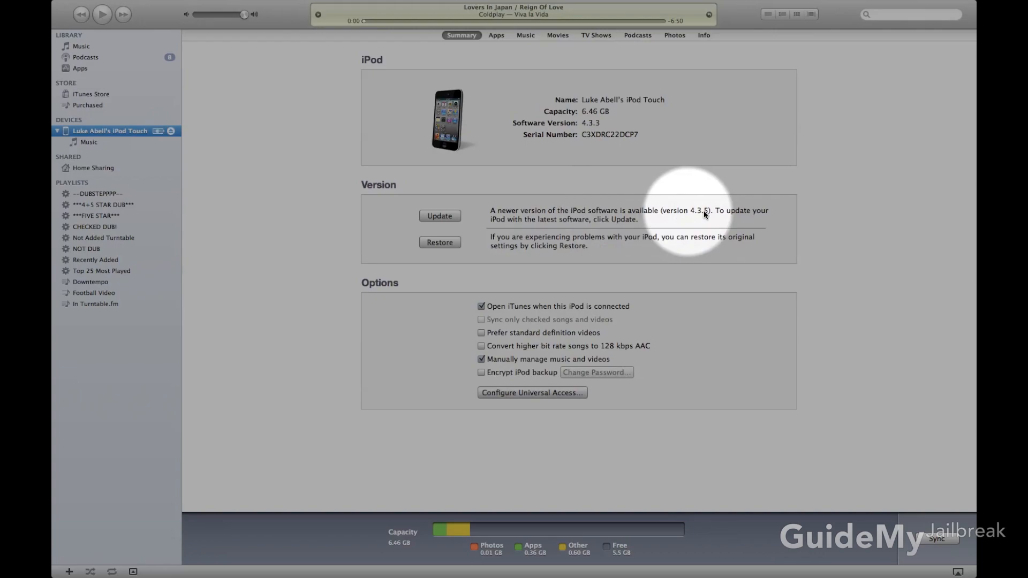
mouse_move(285, 241)
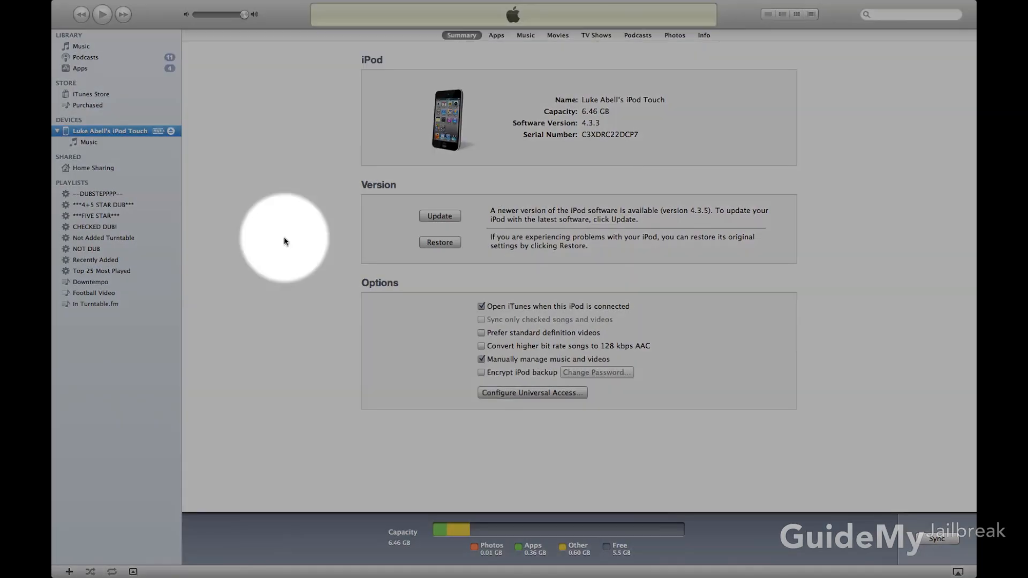
Start a restore of the iPod touch and confirm 'Restore and Update' to factory settings.
left_click(439, 215)
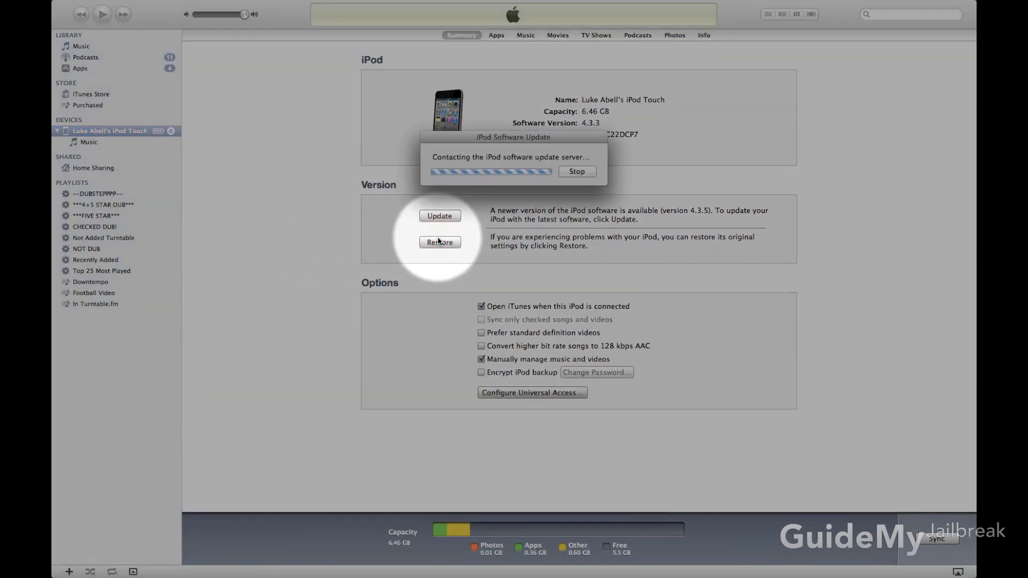
left_click(439, 242)
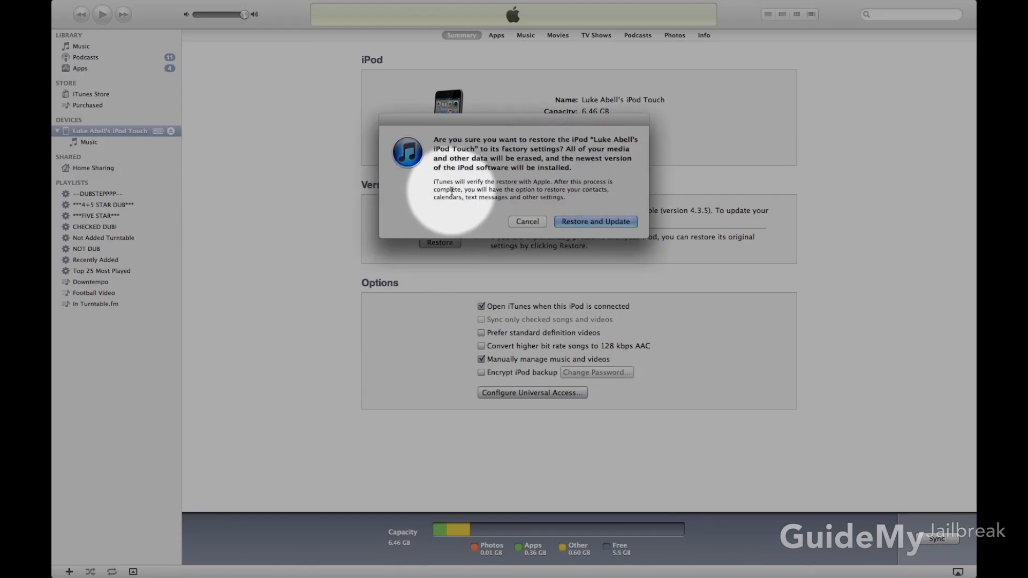
mouse_move(607, 205)
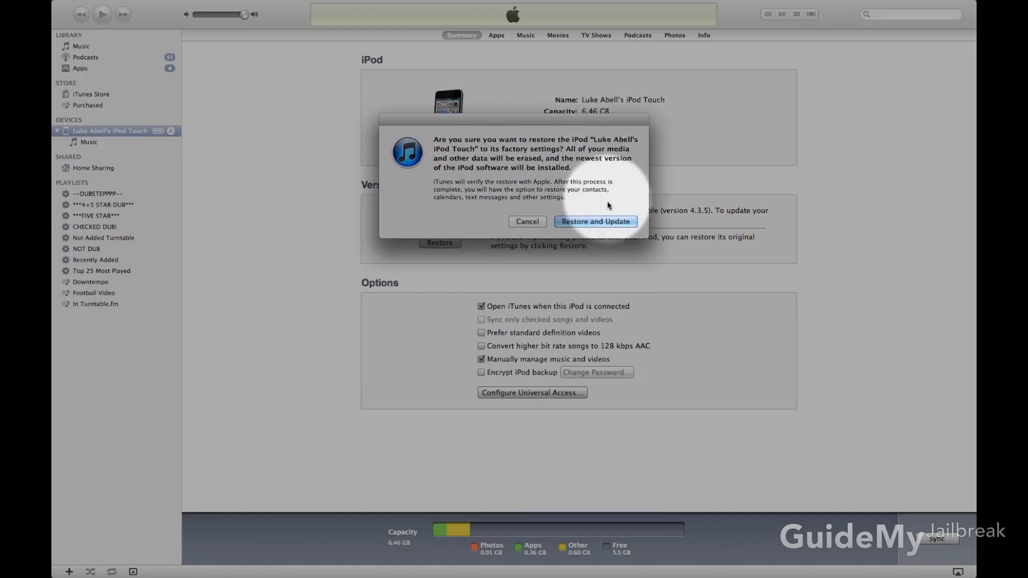
left_click(526, 221)
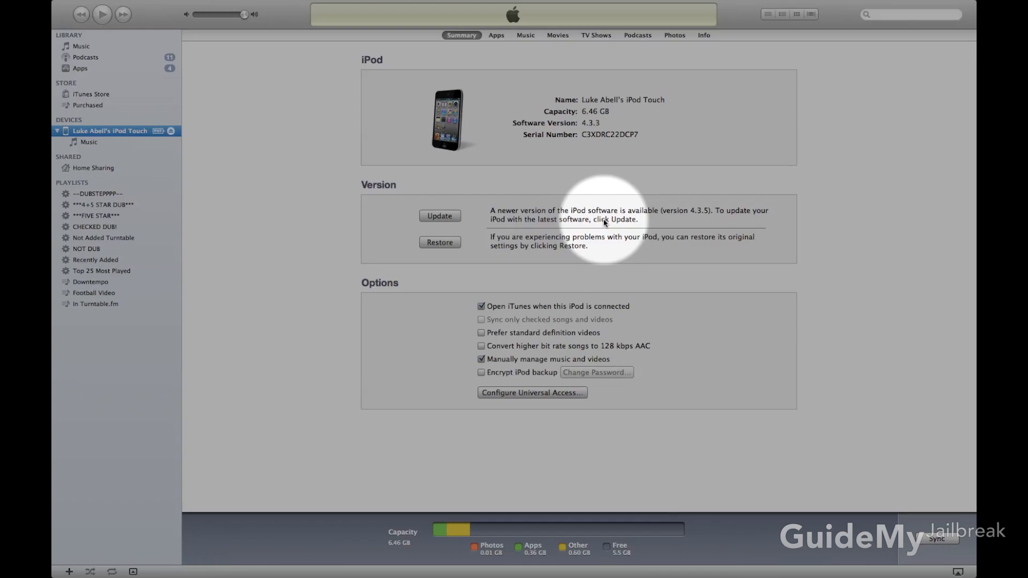
Pass the iOS 4.3.5 release notes and agree to the license so the update downloads.
left_click(439, 215)
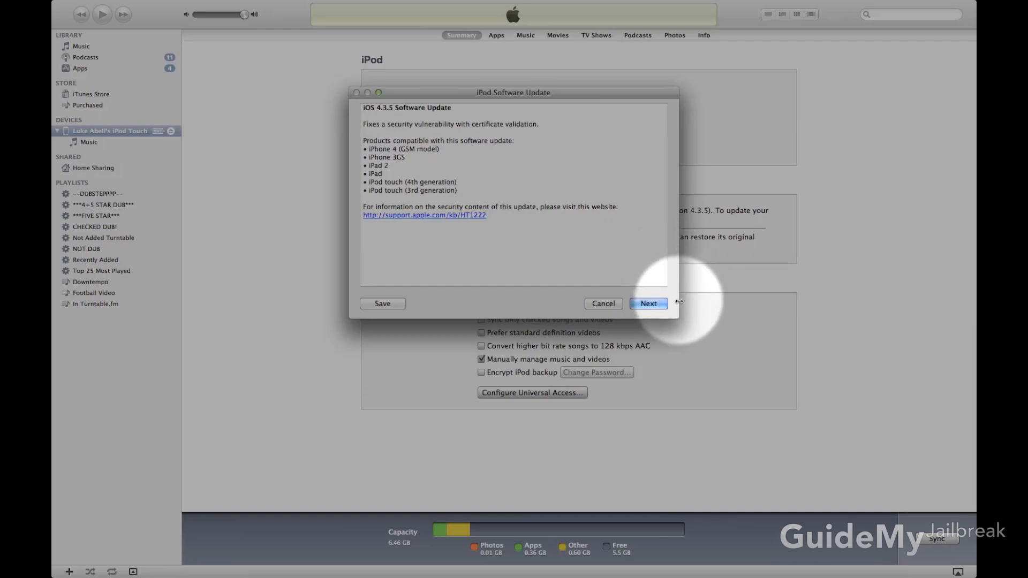
left_click(647, 303)
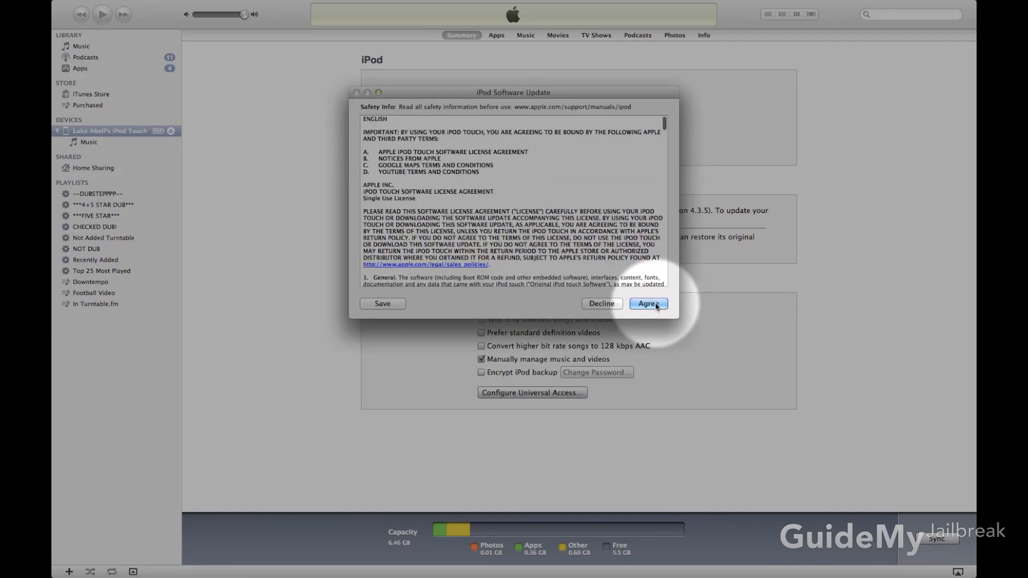
left_click(647, 303)
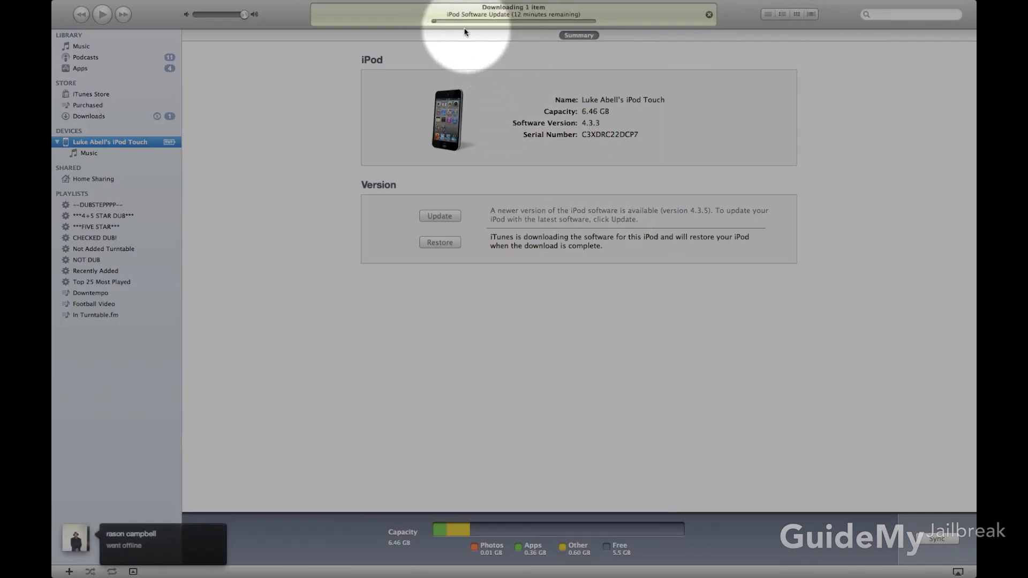
mouse_move(698, 28)
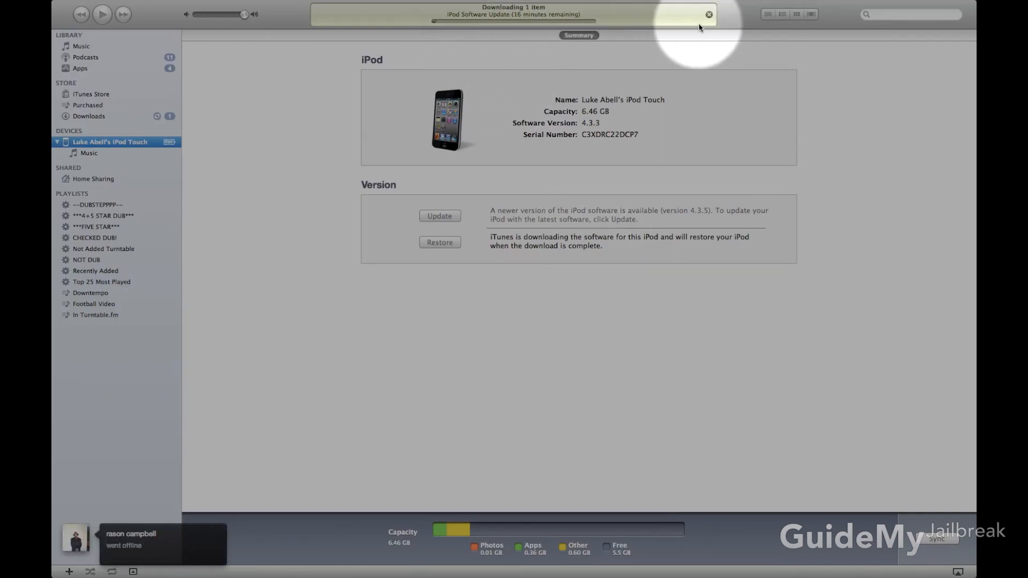